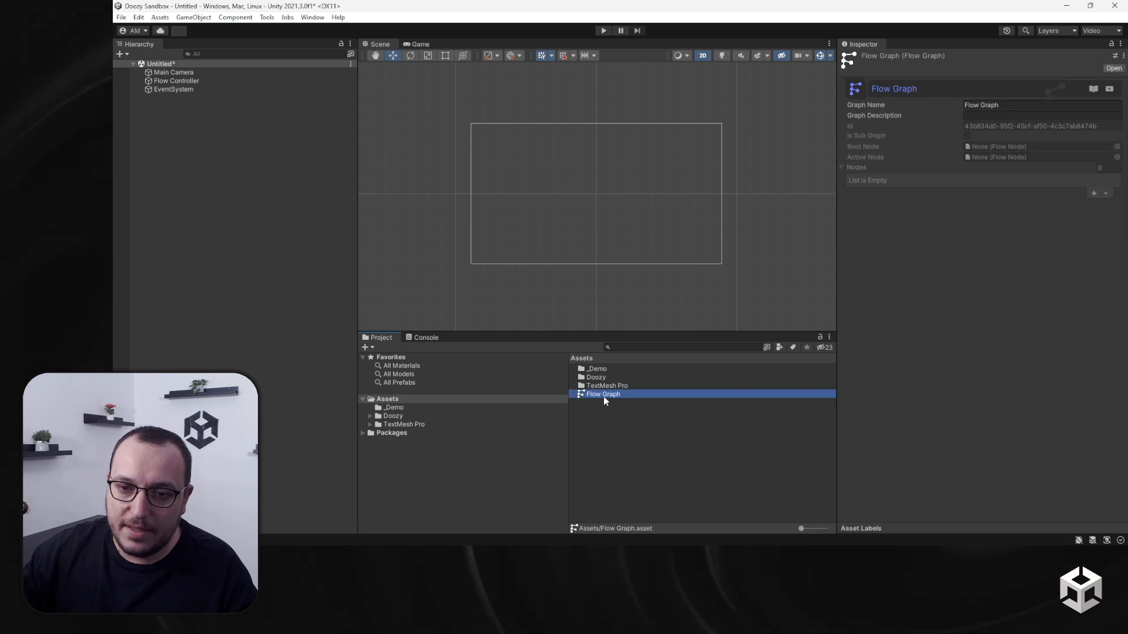
# Step: Open the Flow Graph asset in the Nody editor to show its Sticky Note node
pyautogui.doubleClick(603, 394)
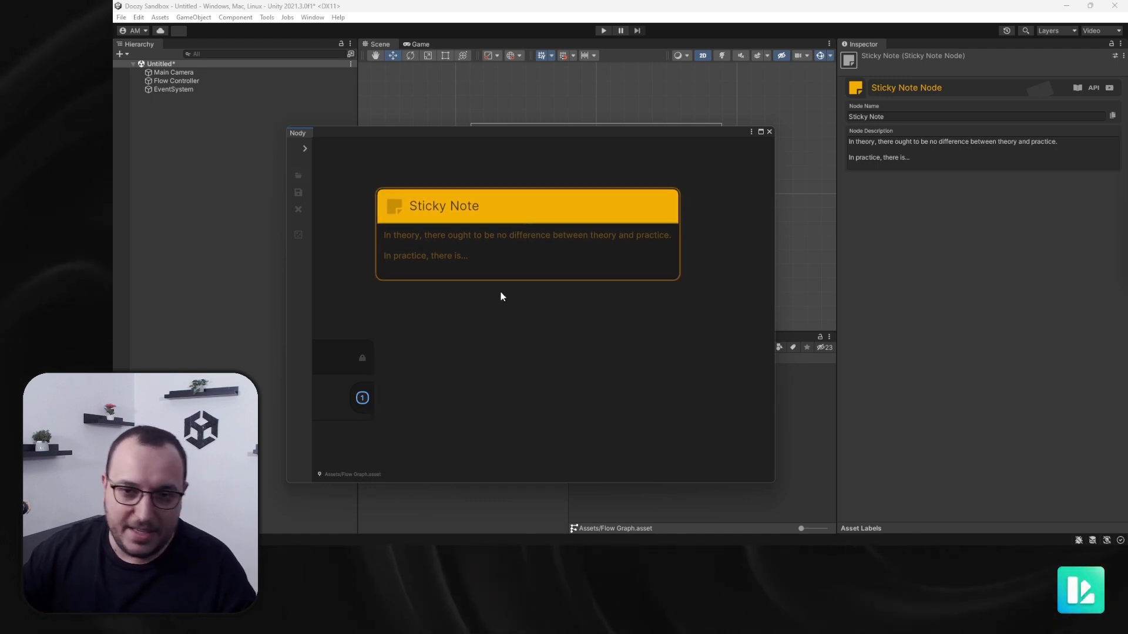
# Step: Title the sticky note 'Warning!' and replace its description with 'Hello World!'
pyautogui.click(927, 153)
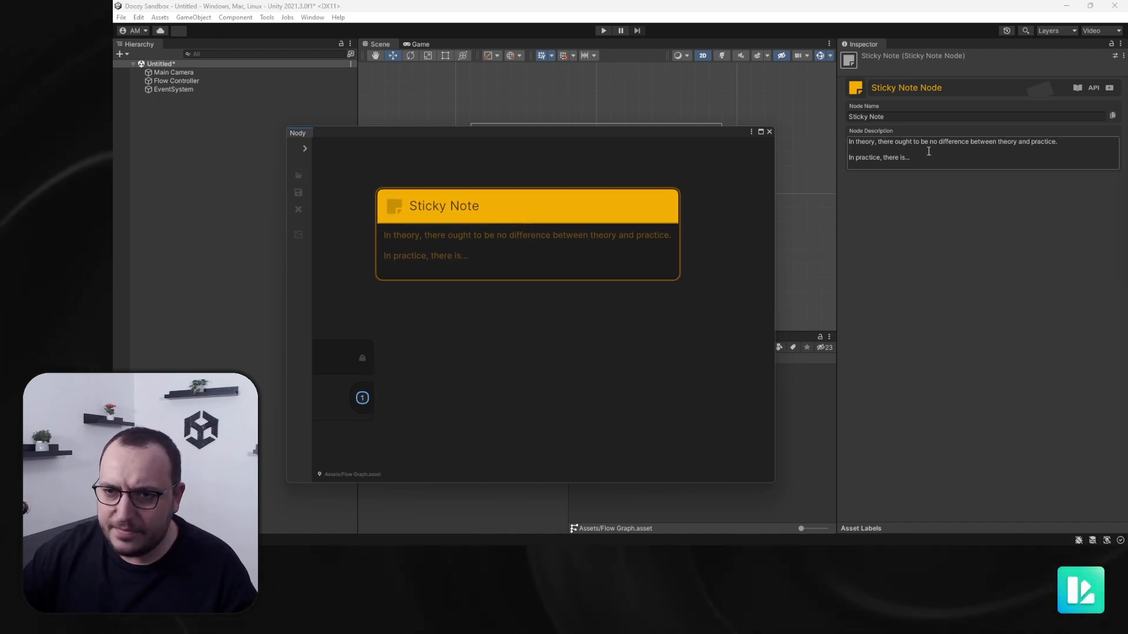
pyautogui.tripleClick(928, 152)
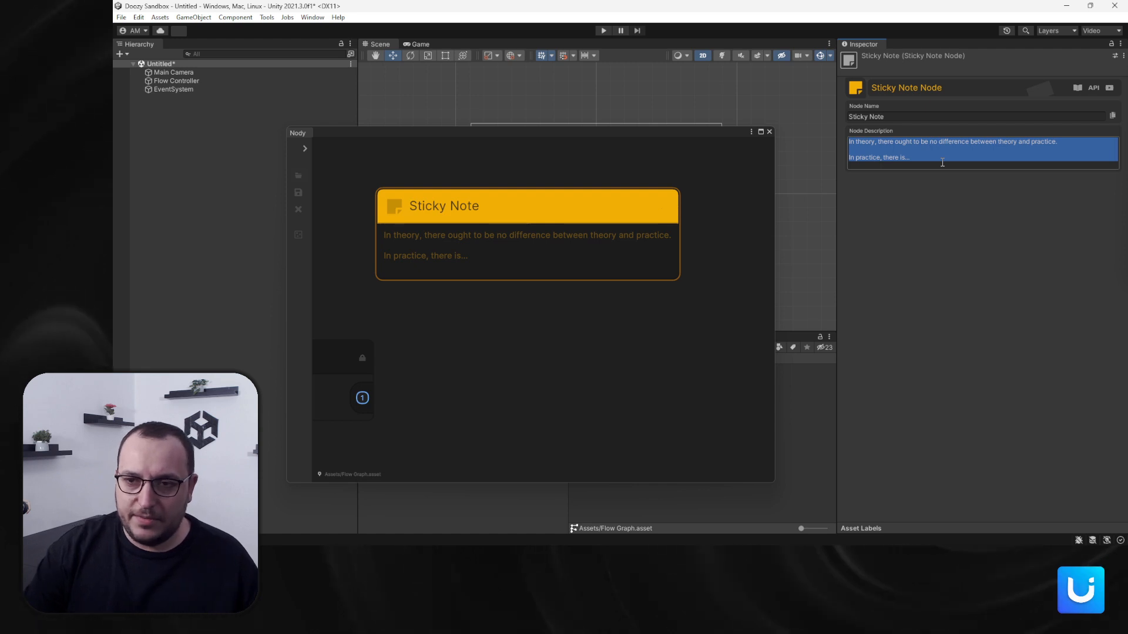
pyautogui.write('Warning!')
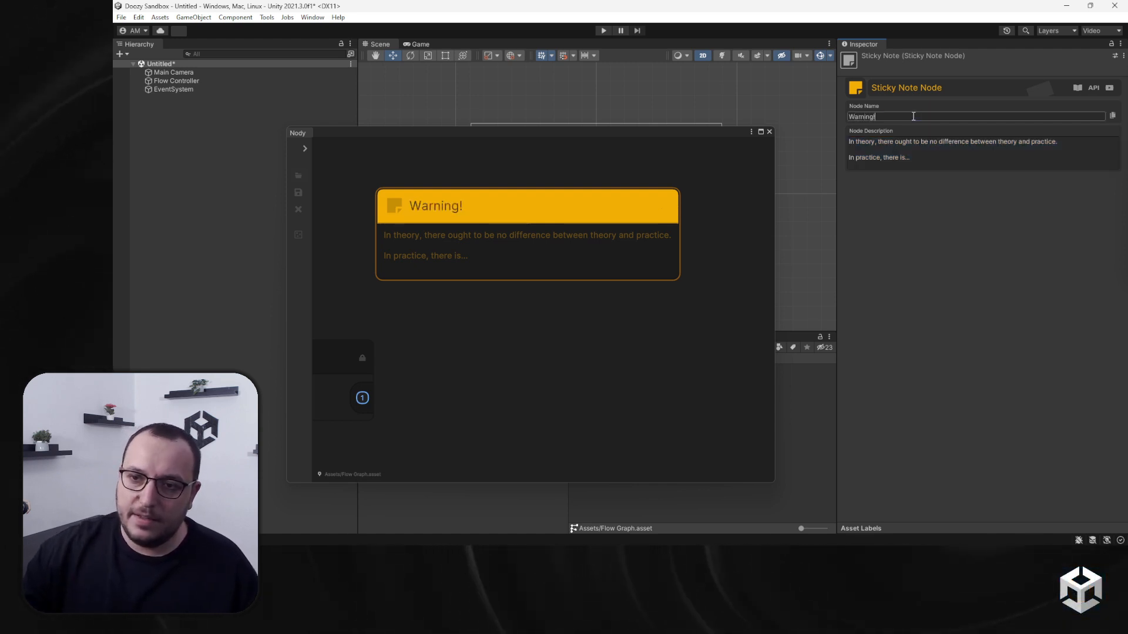
pyautogui.write('Hwe')
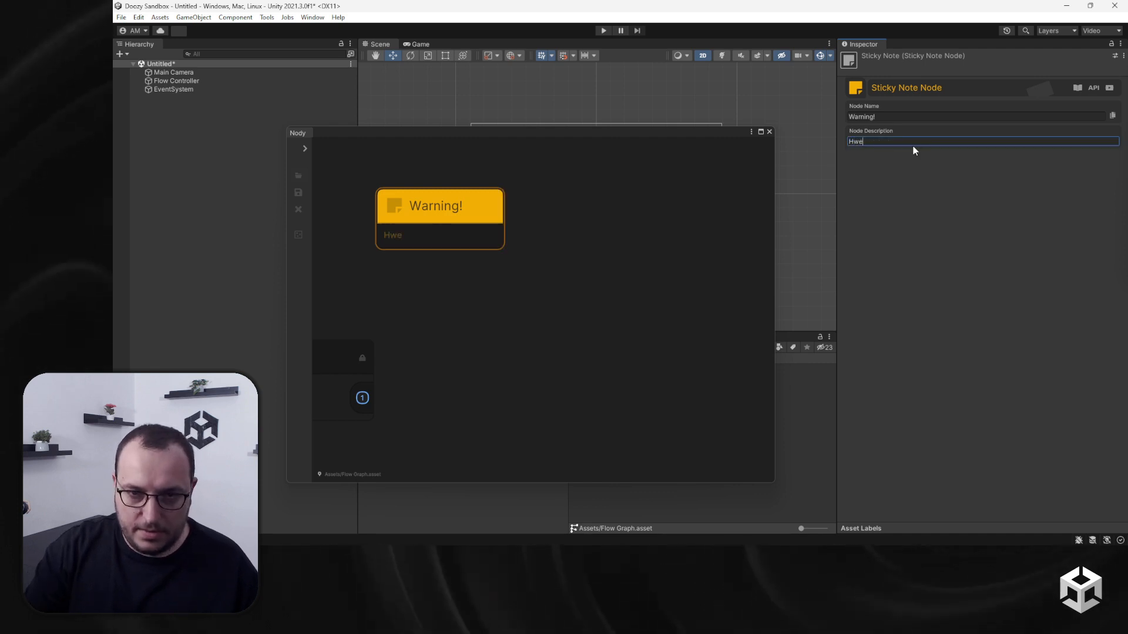
pyautogui.write('Hello W')
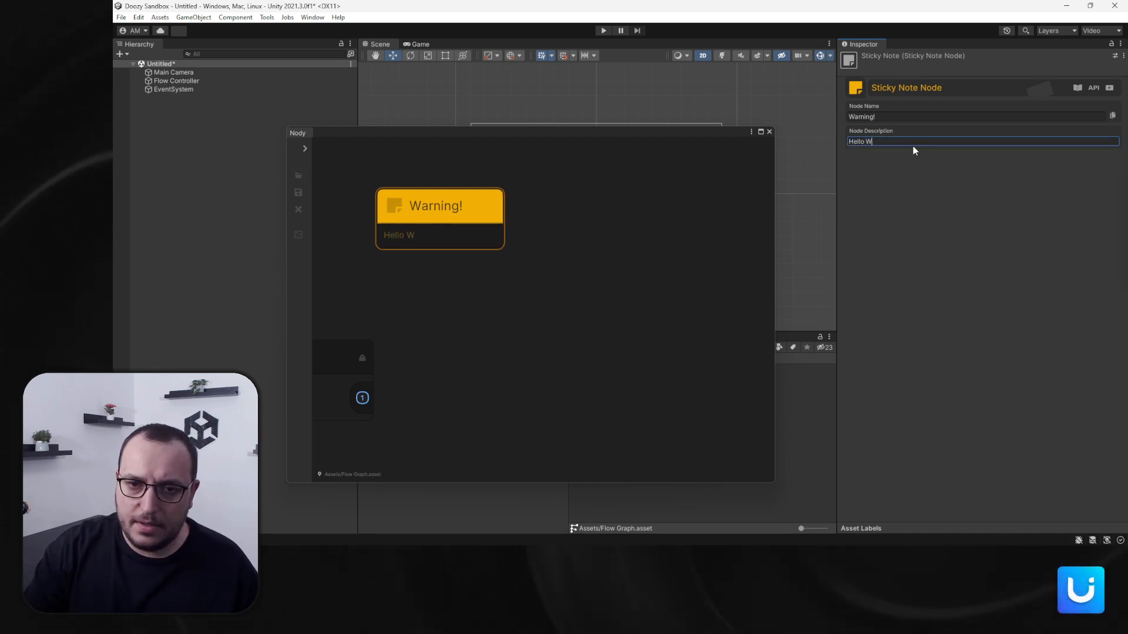
pyautogui.write('orld!')
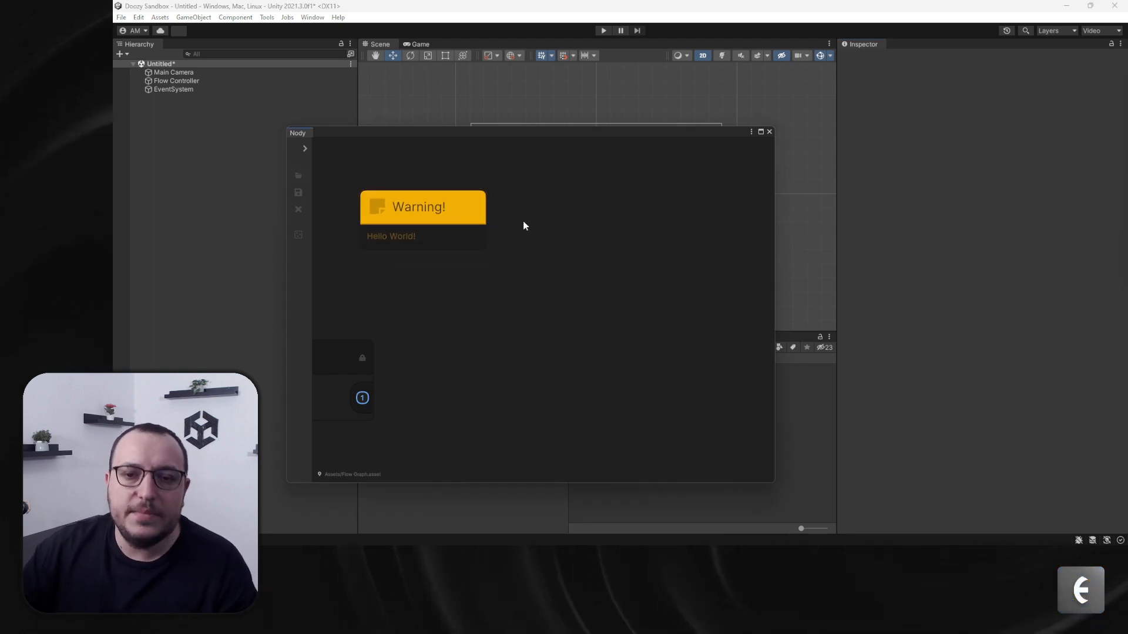
pyautogui.moveTo(526, 223)
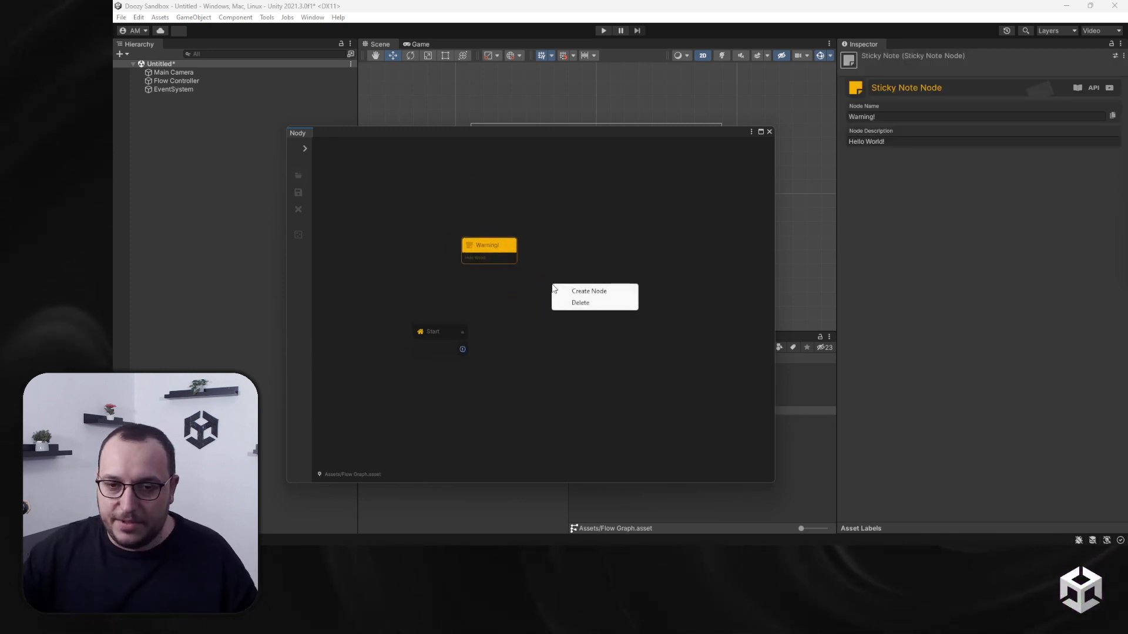
# Step: Add a second sticky note named 'Help!' and start retyping its message ('Why am I')
pyautogui.click(589, 291)
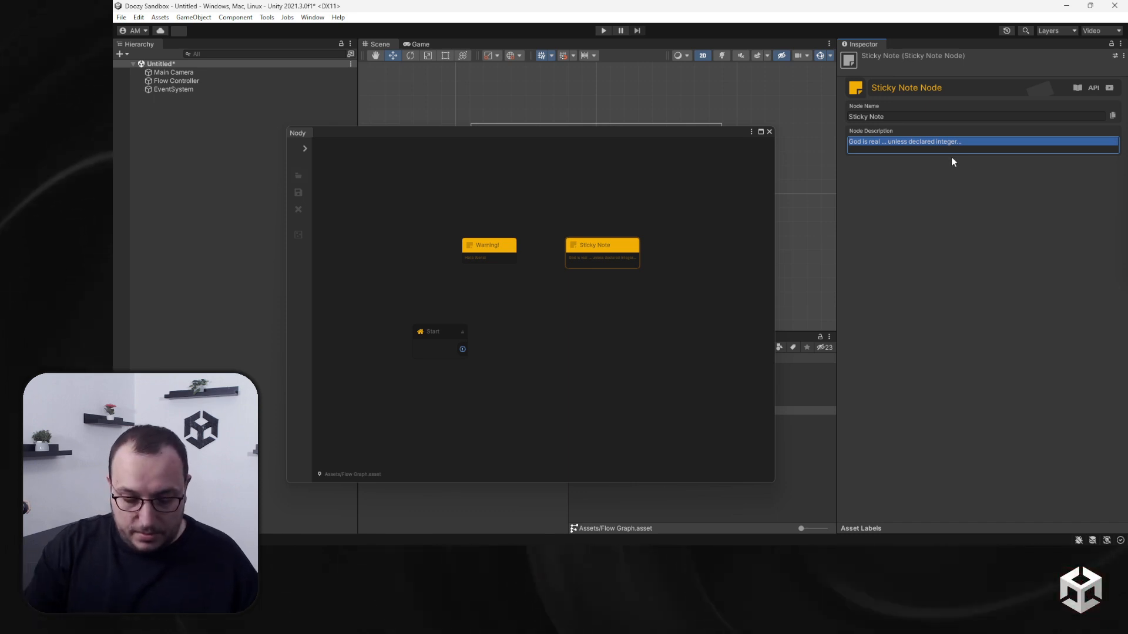
pyautogui.write('Help!')
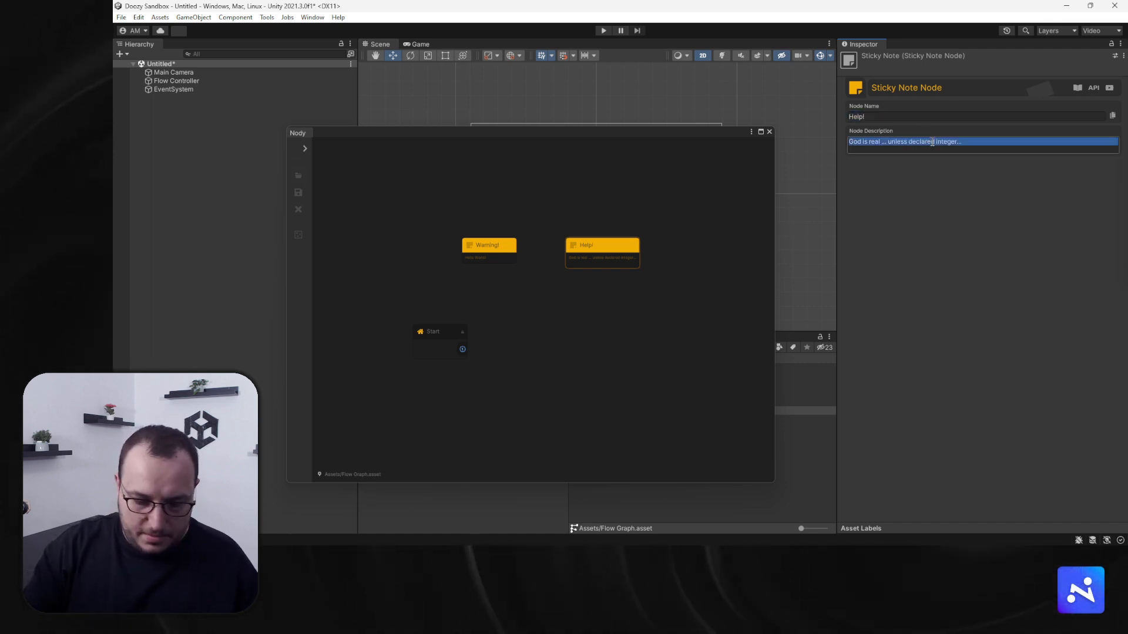
pyautogui.write('Why am I')
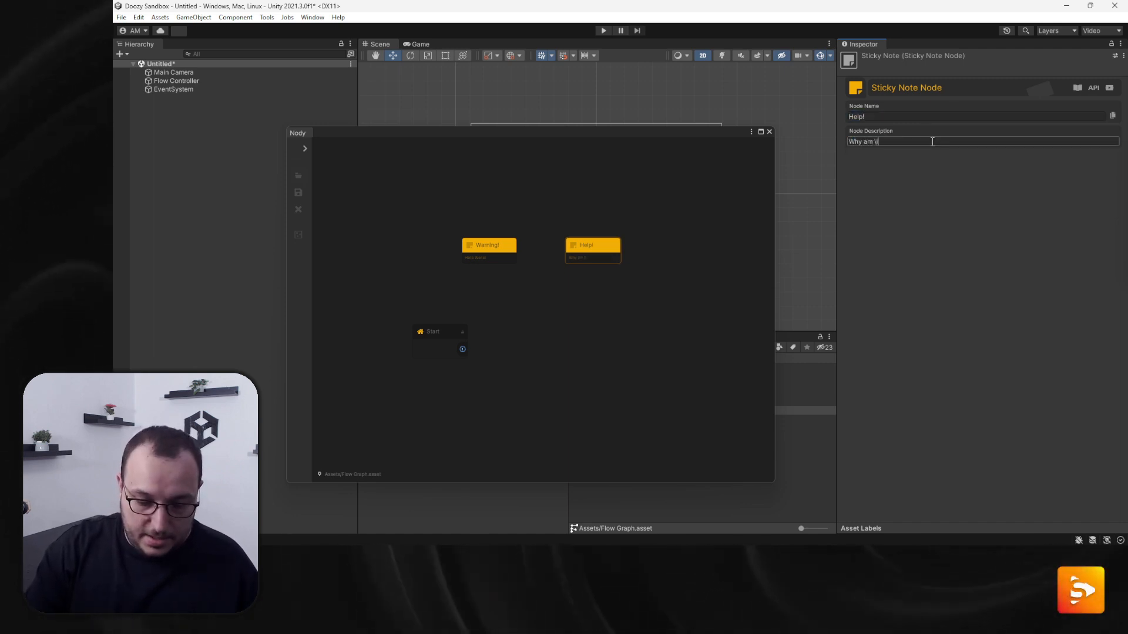